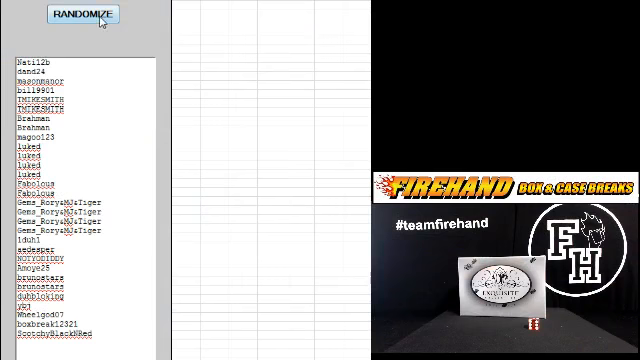
Step: Reshuffle the pasted participant names three more times to get a fresh numbered order
click(84, 16)
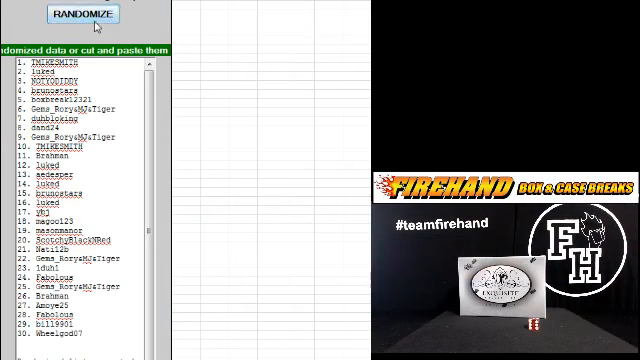
click(84, 16)
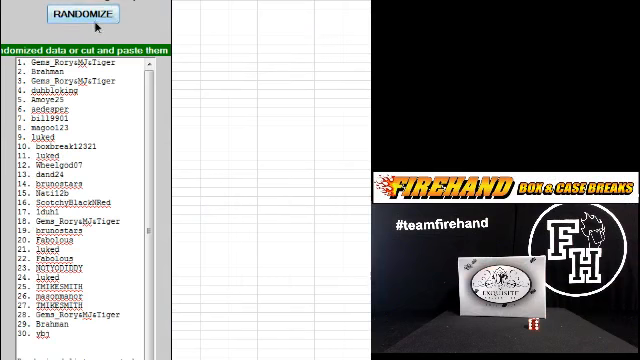
click(82, 16)
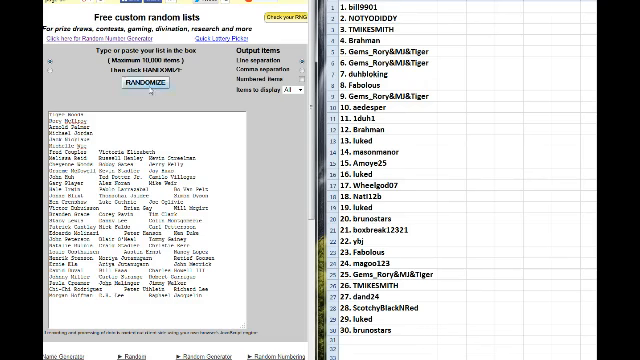
Step: Reshuffle the golfer groups list three more times for a new random order
click(132, 90)
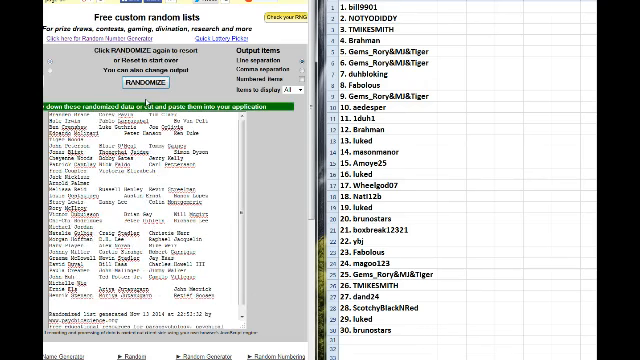
click(124, 86)
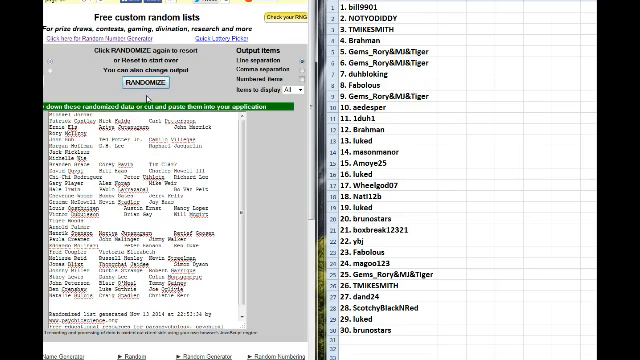
click(150, 80)
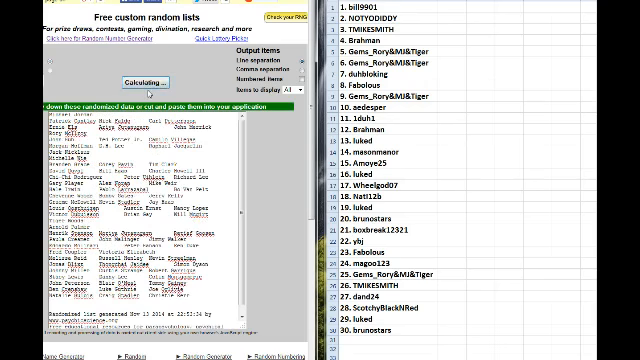
click(138, 80)
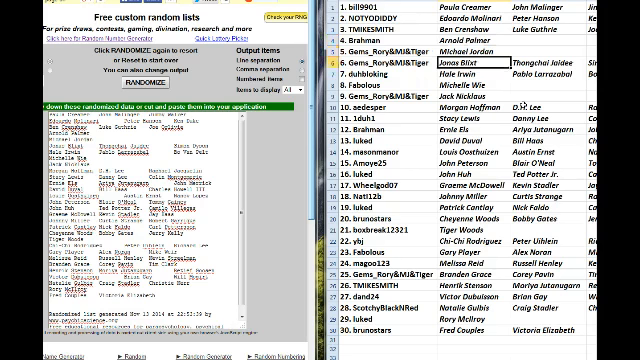
Step: Work down the pasted golfer column row by row, marking each participant's group as it is read out
click(458, 72)
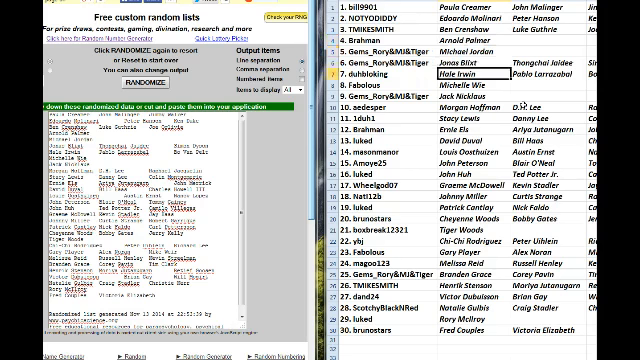
click(480, 84)
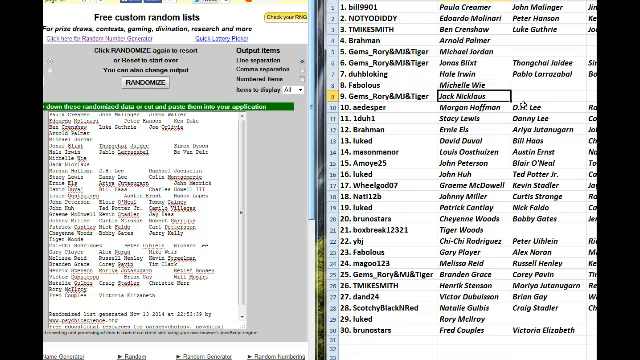
click(470, 104)
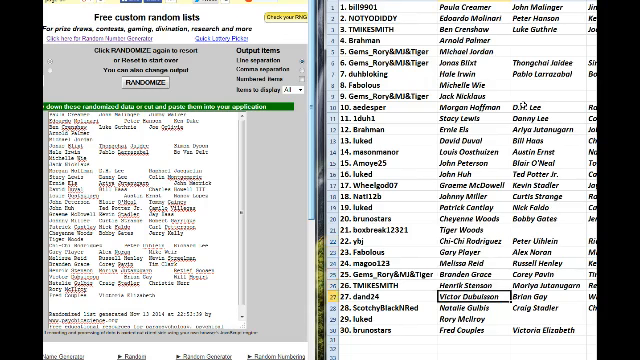
click(470, 324)
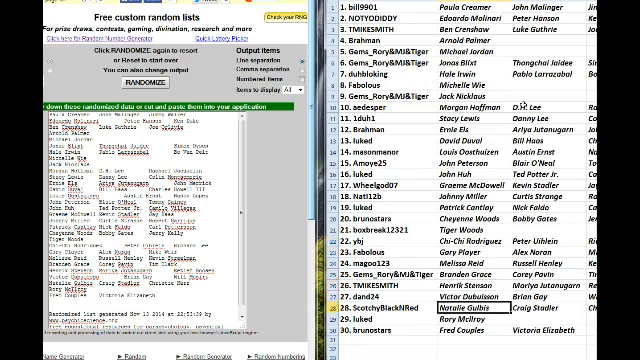